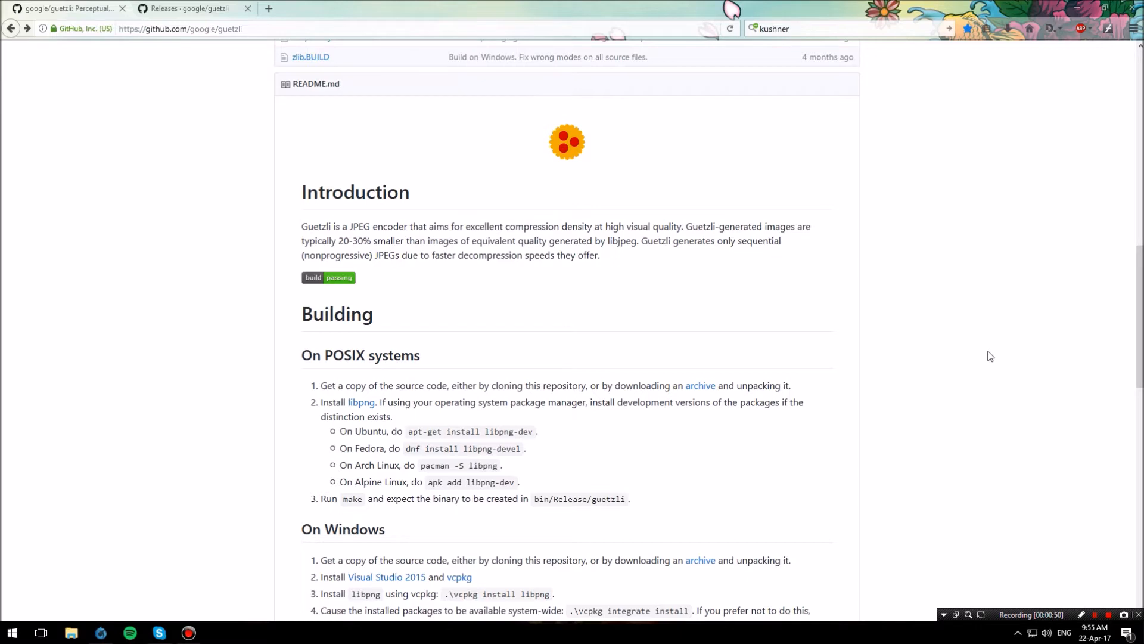
pyautogui.moveTo(999, 352)
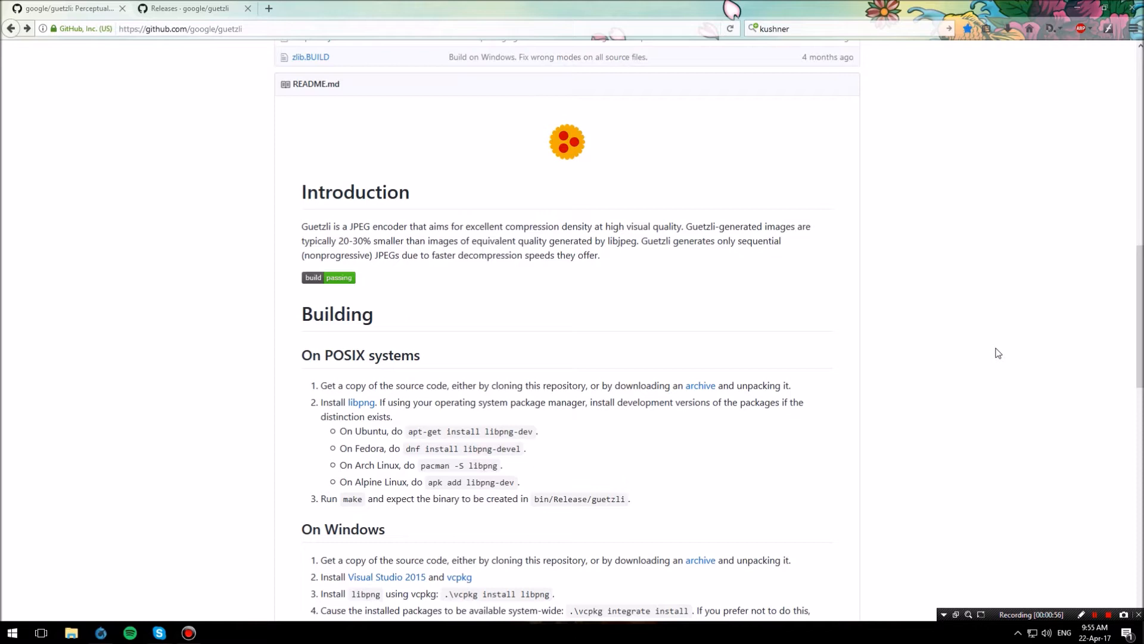
# Step: Reach the Downloads list and bring up link options for guetzli_windows_x86-64.exe
pyautogui.click(190, 9)
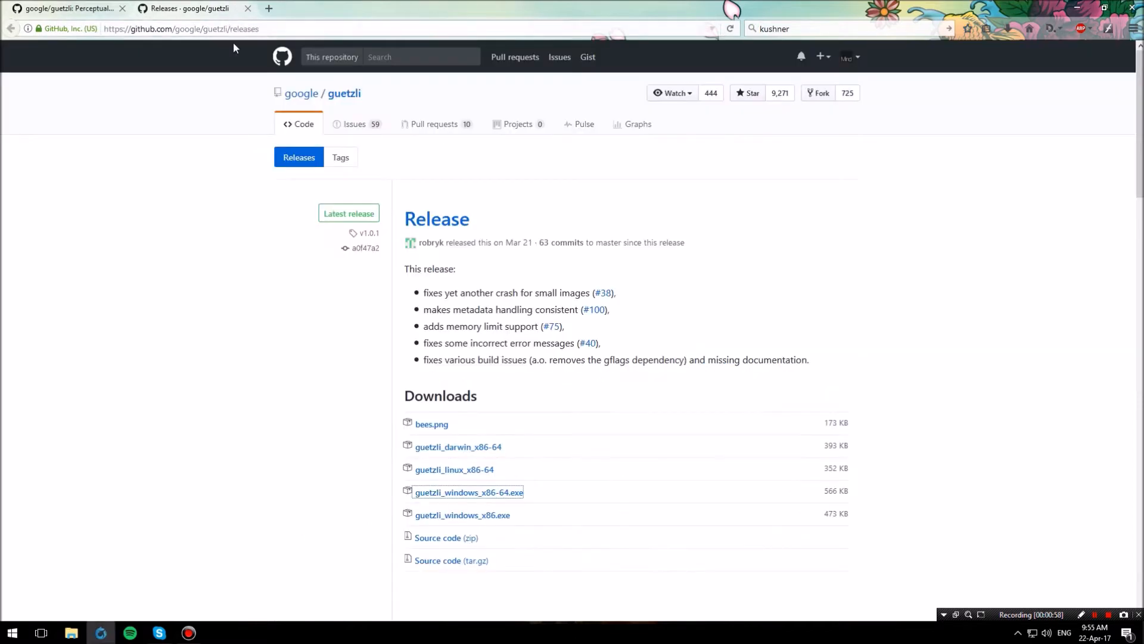
pyautogui.scroll(-3)
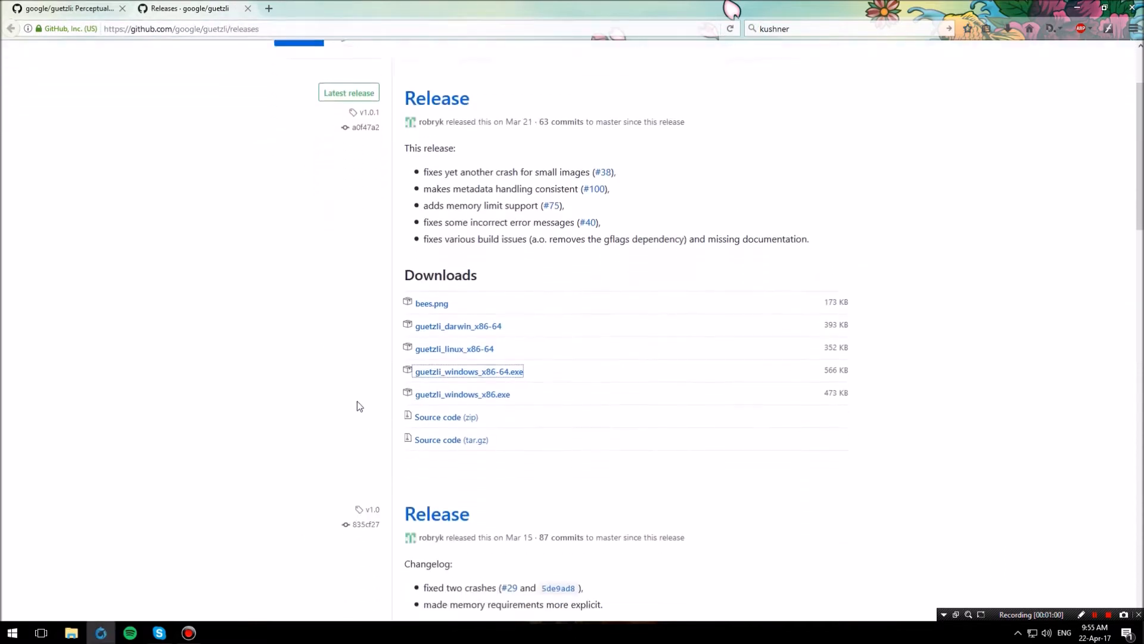
pyautogui.scroll(-3)
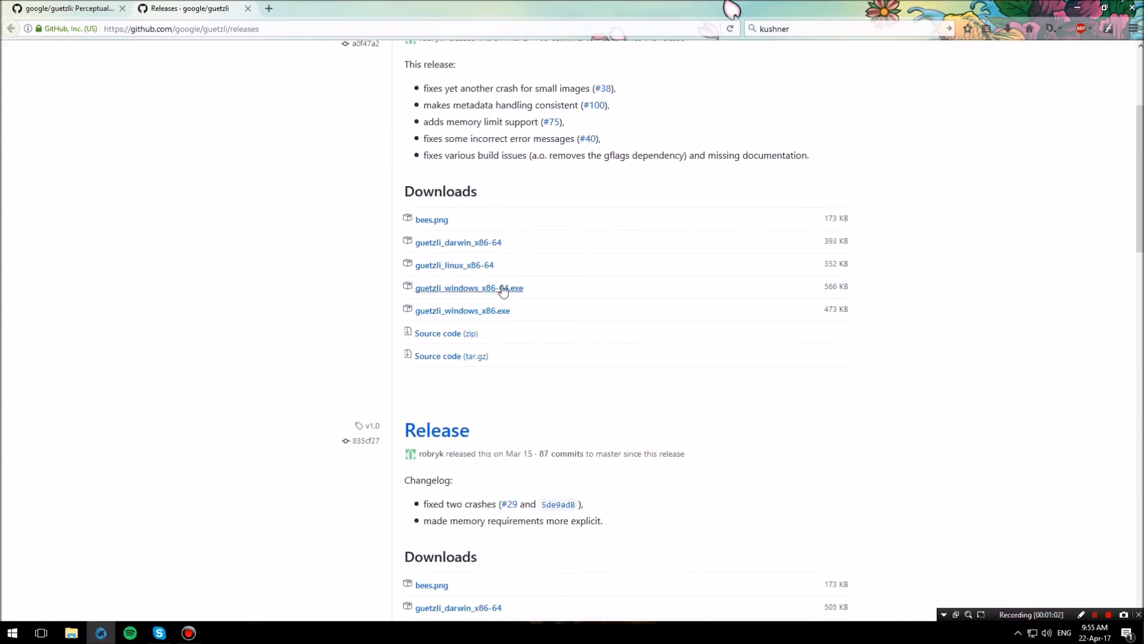
pyautogui.rightClick(468, 288)
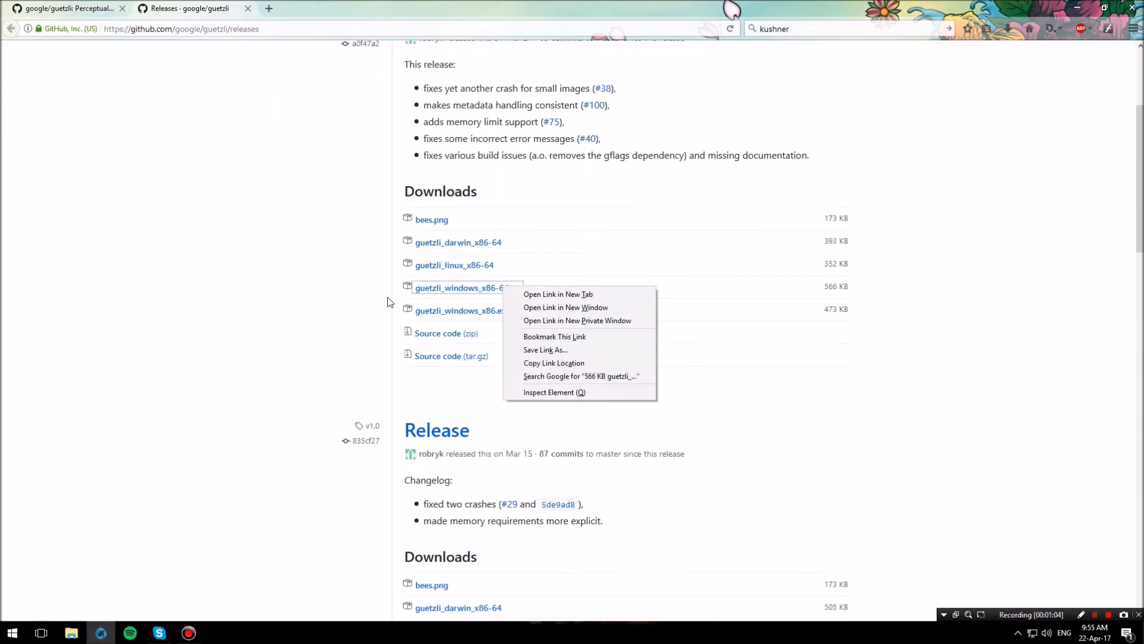
pyautogui.moveTo(581, 368)
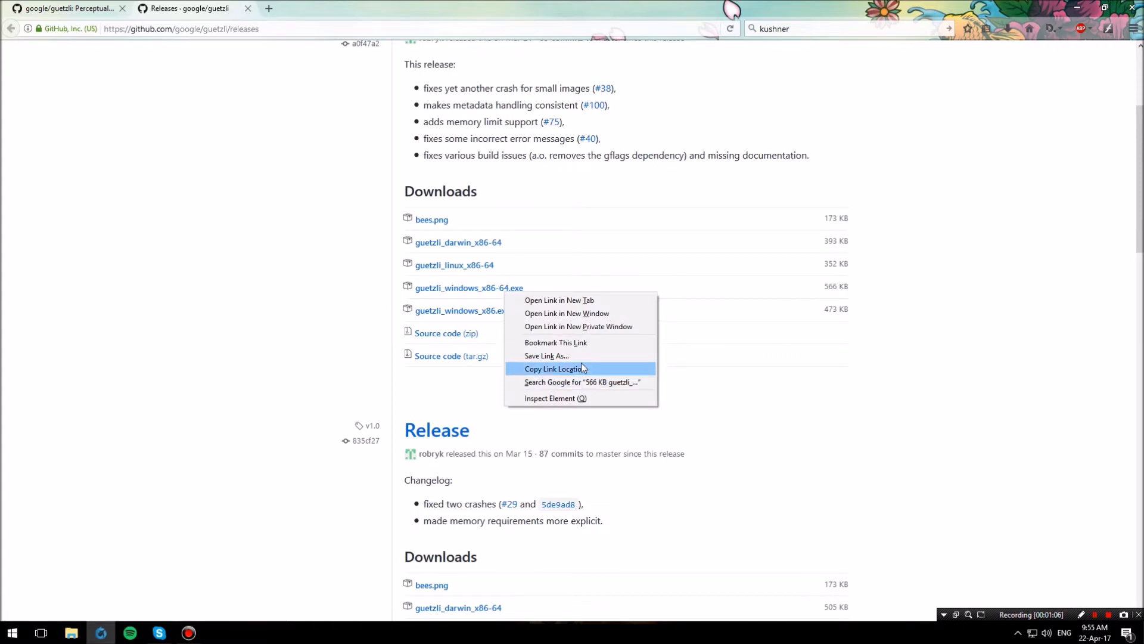
# Step: Save the link as guetzli.exe into the Desktop\Guetzli folder
pyautogui.click(546, 355)
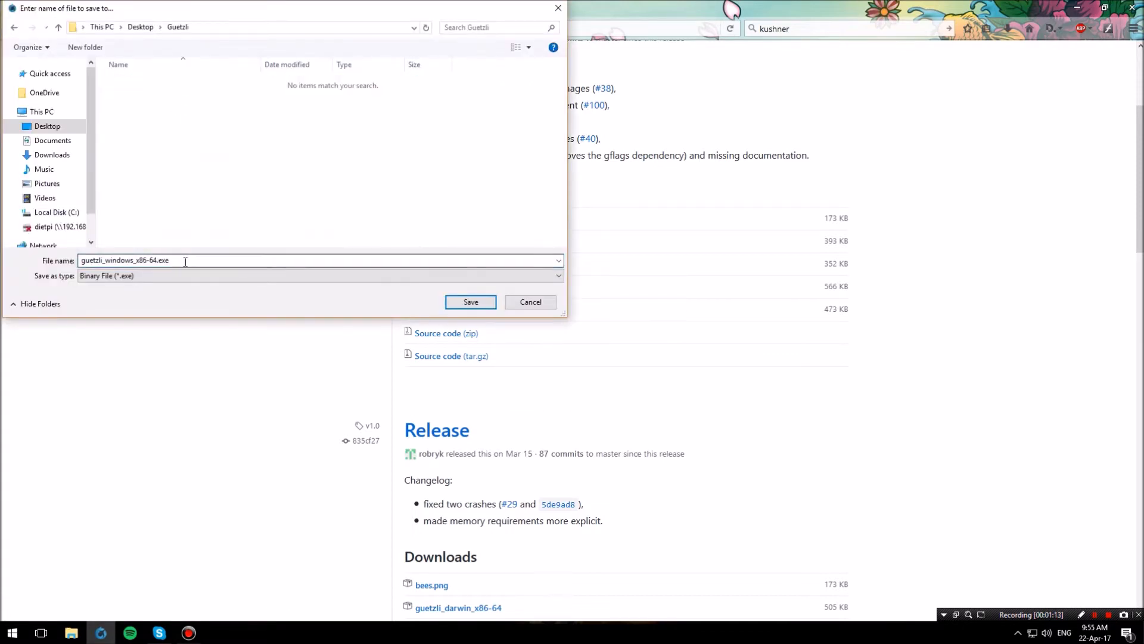
pyautogui.write('guetzli.exe')
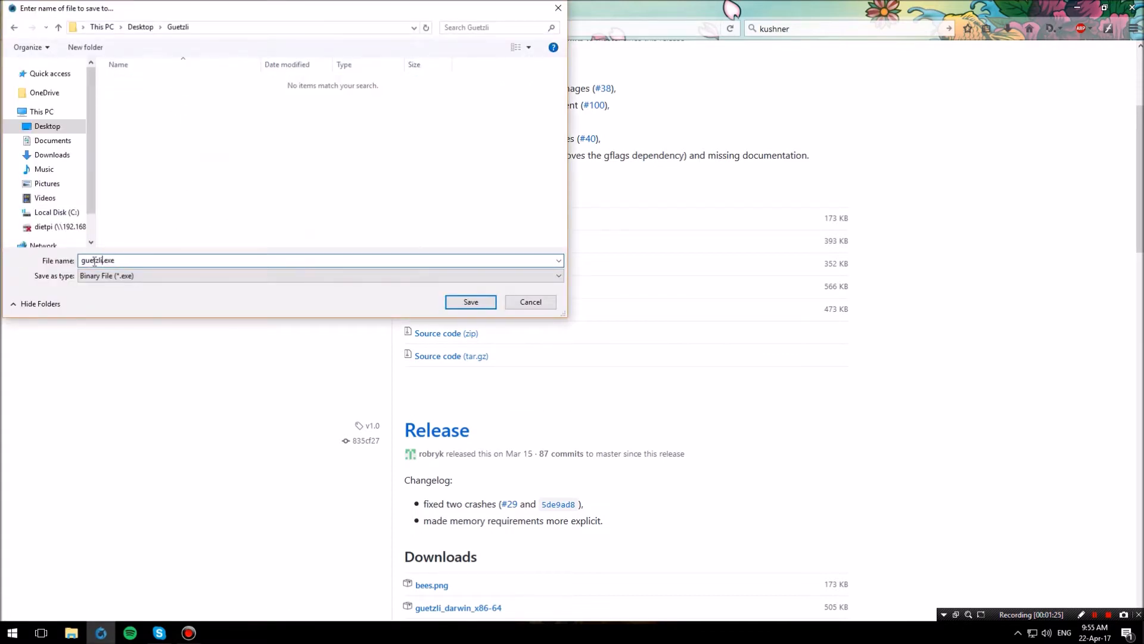
pyautogui.doubleClick(92, 260)
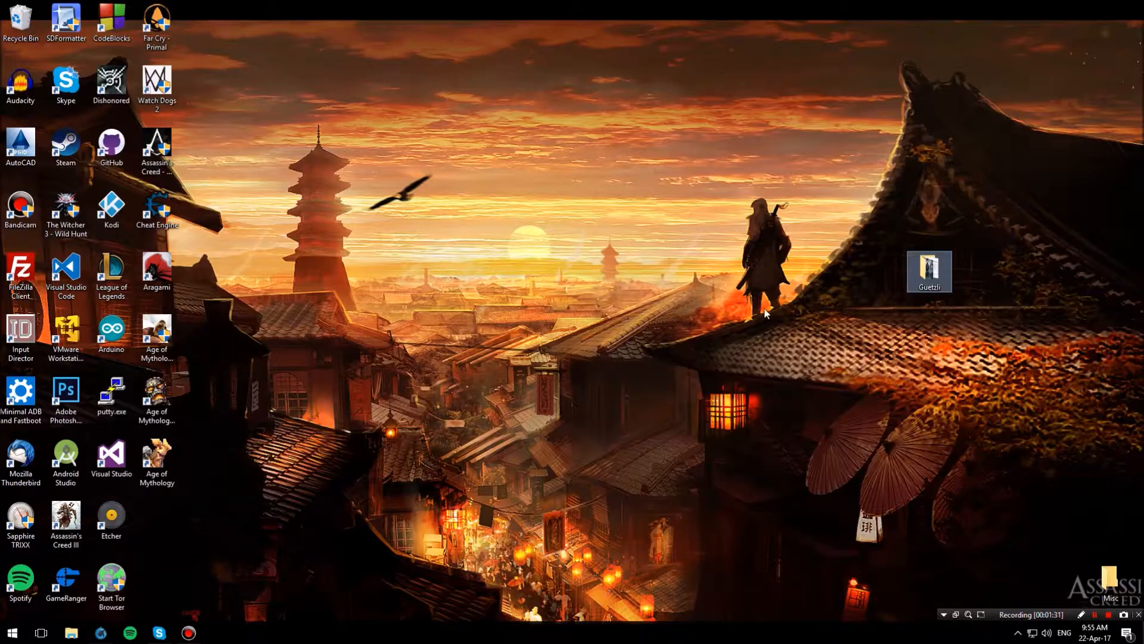
# Step: Move the Guetzli folder up the desktop, open it and leave no file selected
pyautogui.moveTo(929, 272); pyautogui.dragTo(476, 146)
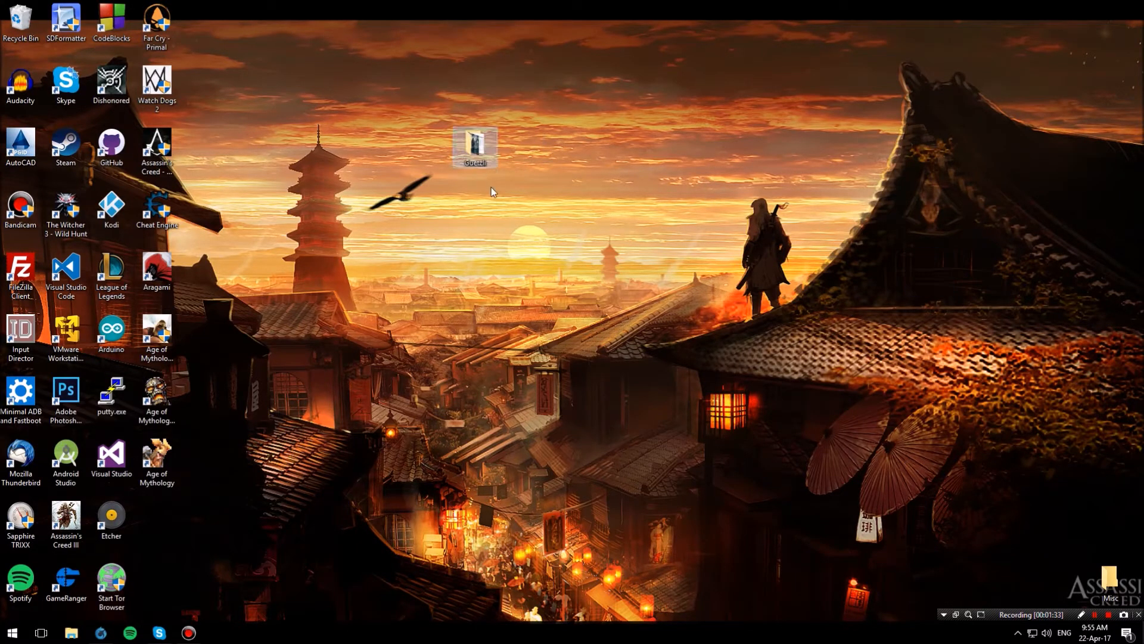
pyautogui.doubleClick(475, 143)
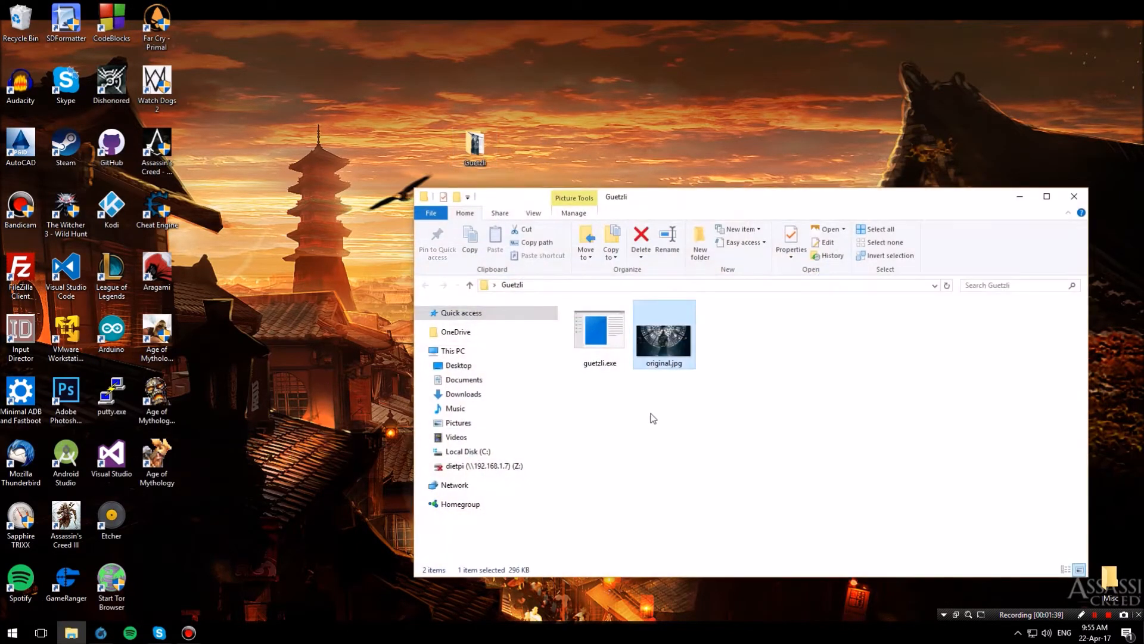
pyautogui.doubleClick(663, 329)
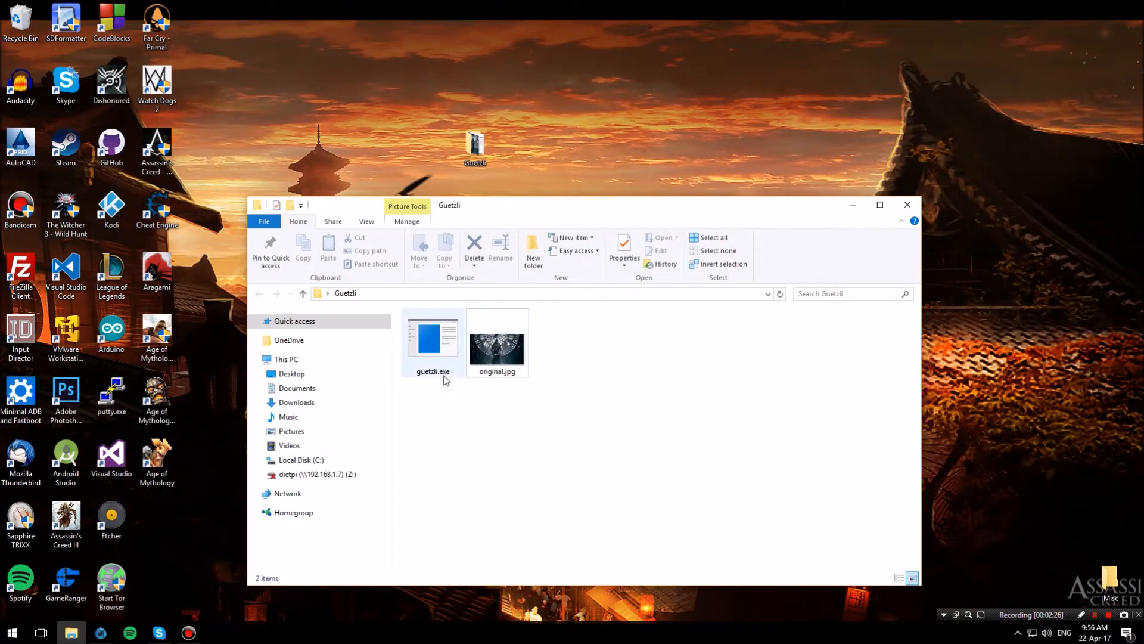
pyautogui.click(497, 343)
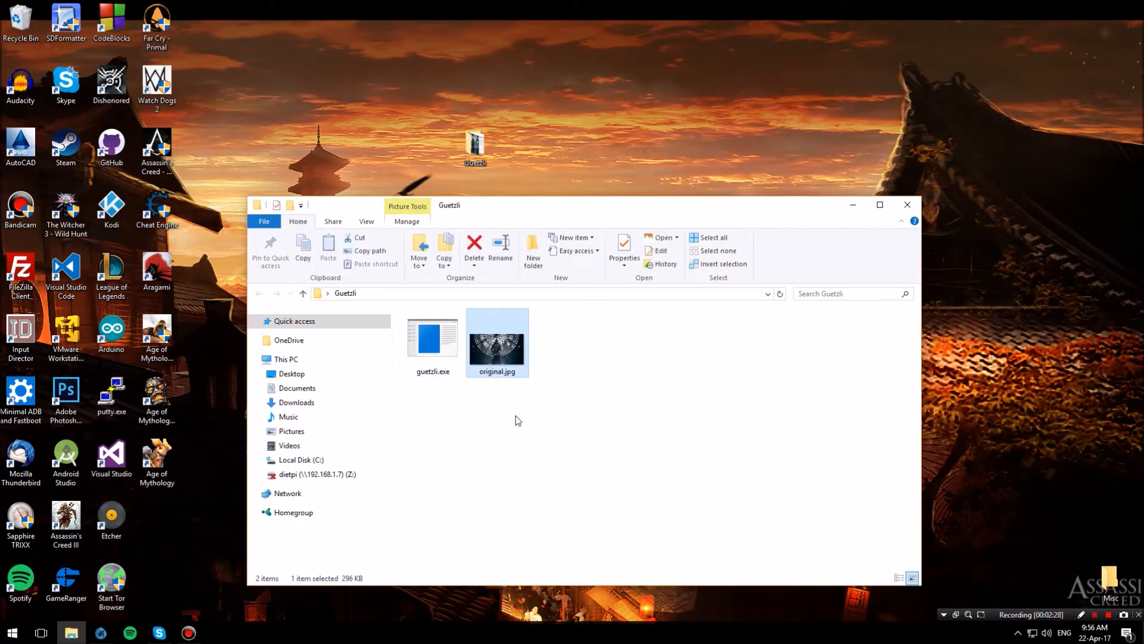
pyautogui.click(587, 424)
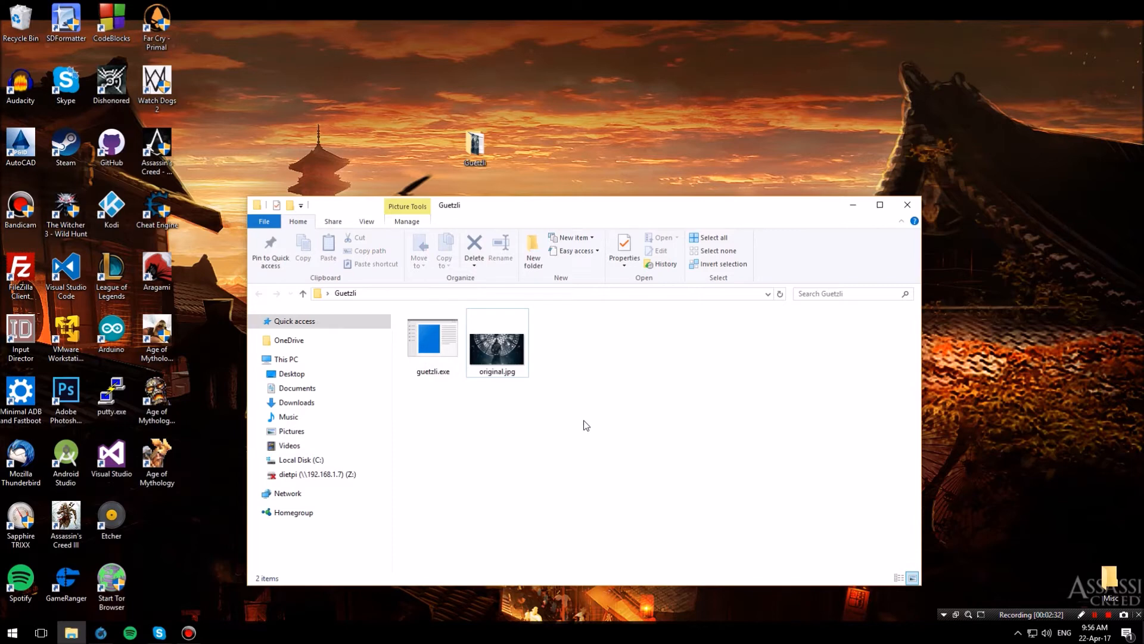
# Step: Open a command window here from the Guetzli folder background
pyautogui.rightClick(586, 424)
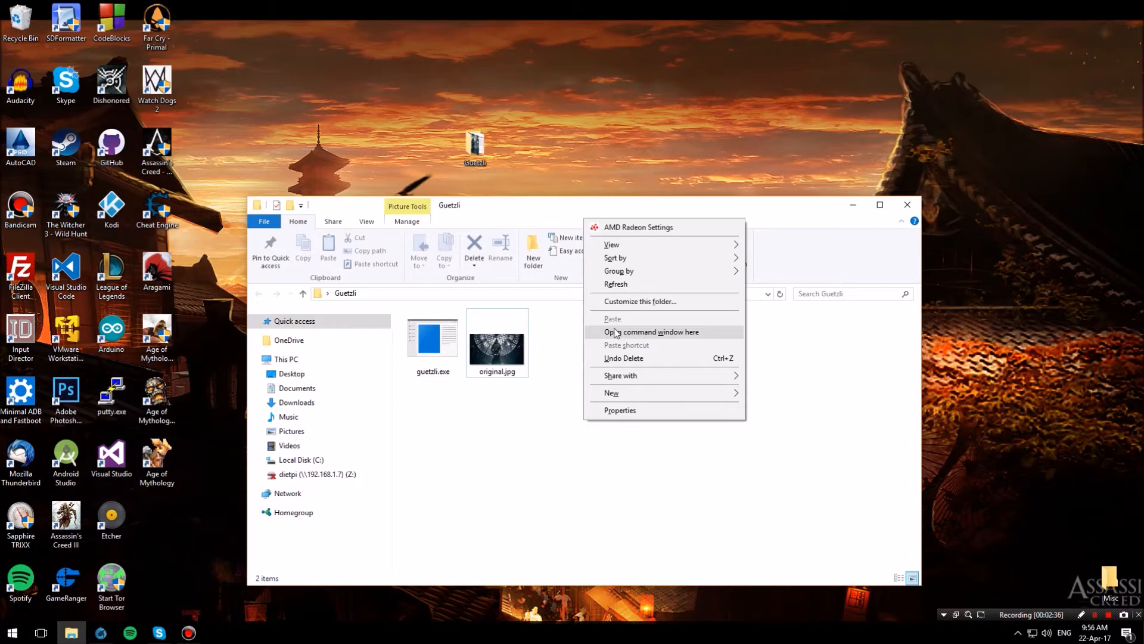
pyautogui.click(651, 331)
pyautogui.write('guetzli --quality 100 --verbose original.jpg output.jpg')
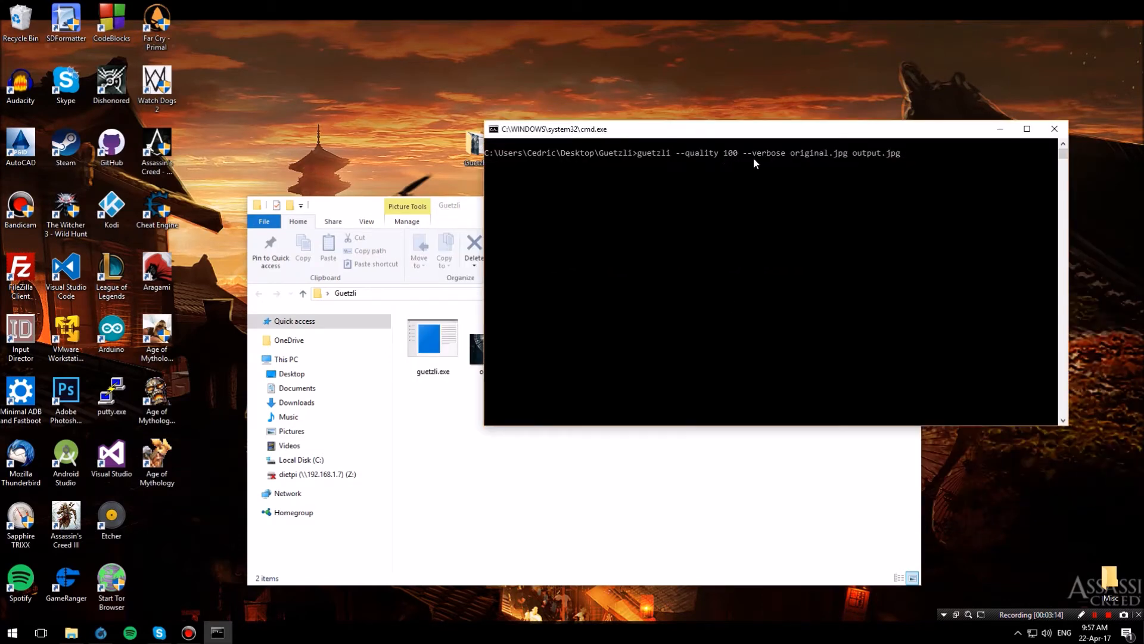
pyautogui.moveTo(819, 168)
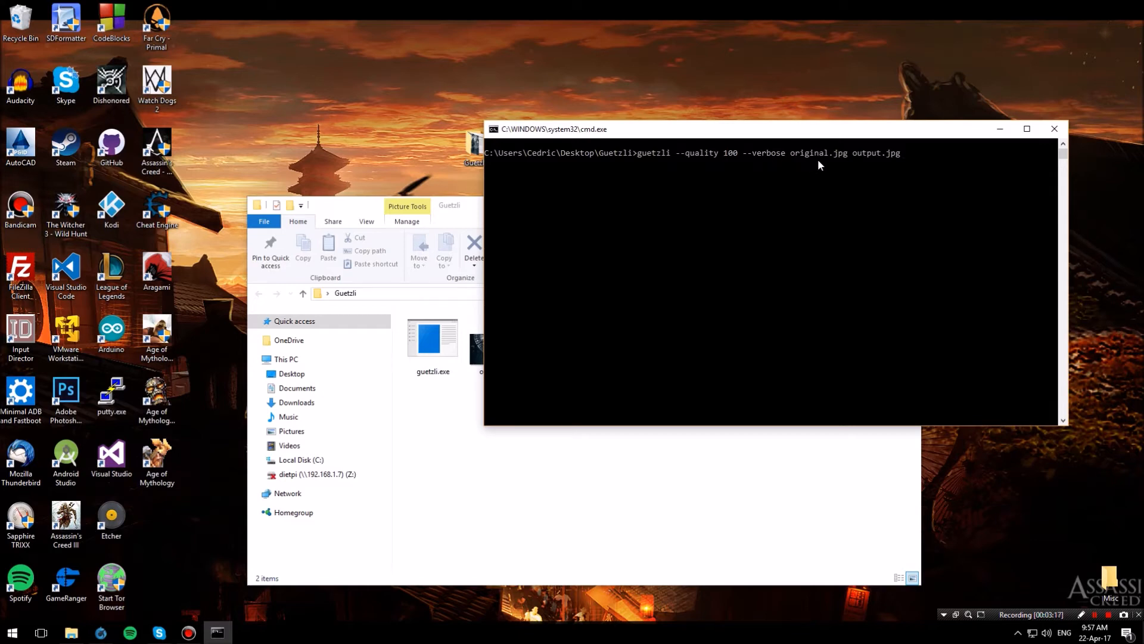
pyautogui.moveTo(826, 163)
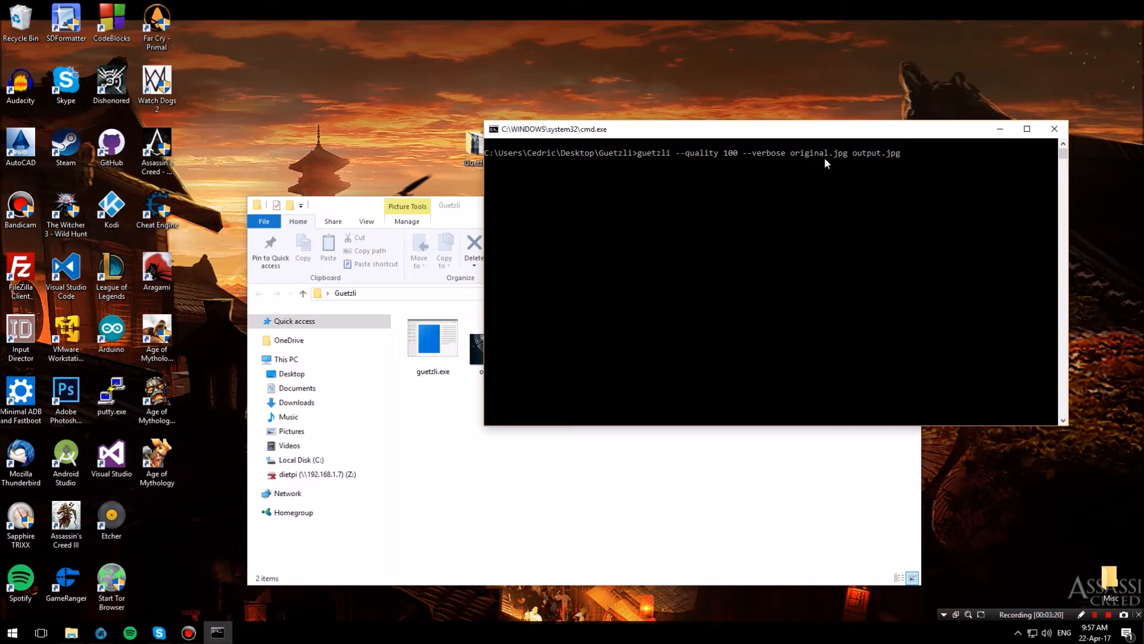
pyautogui.moveTo(883, 166)
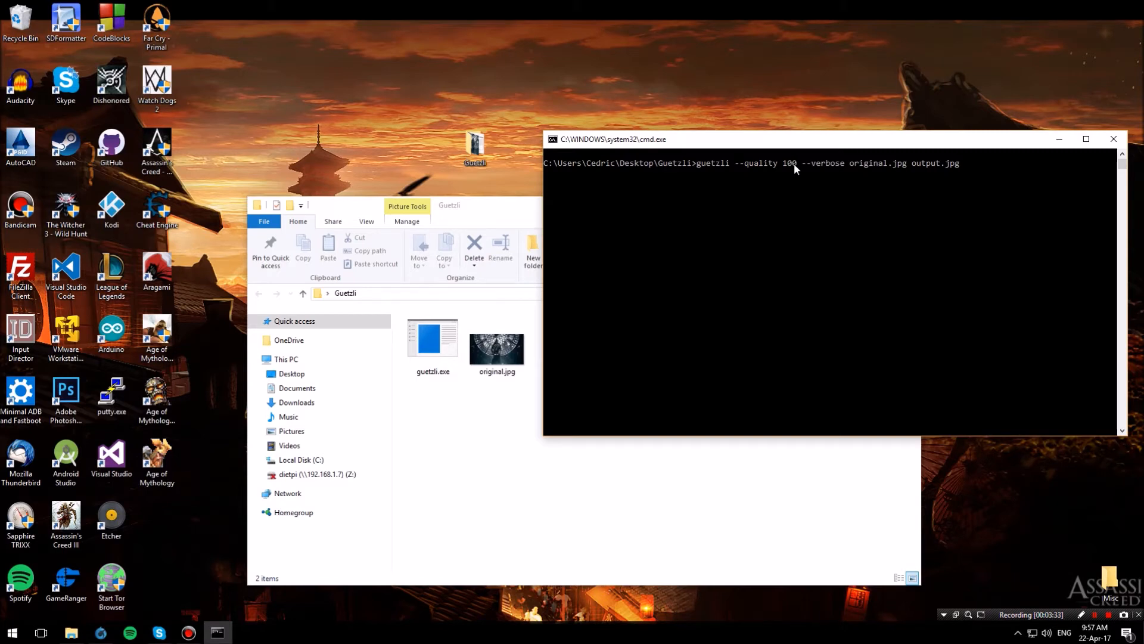
pyautogui.moveTo(844, 169)
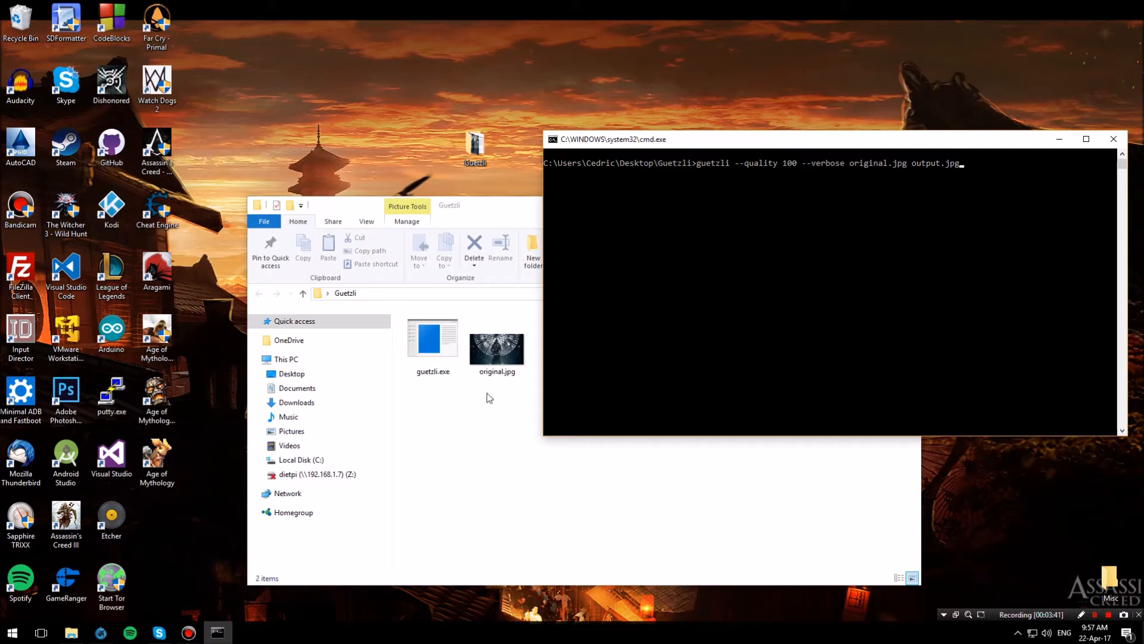
pyautogui.moveTo(844, 260)
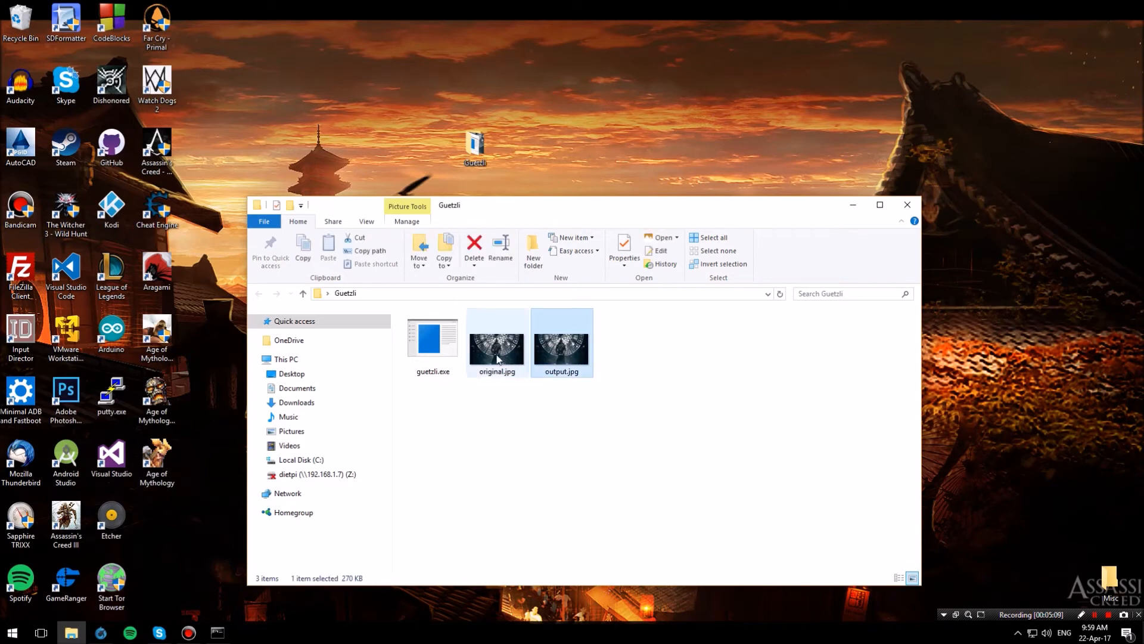
pyautogui.moveTo(491, 350)
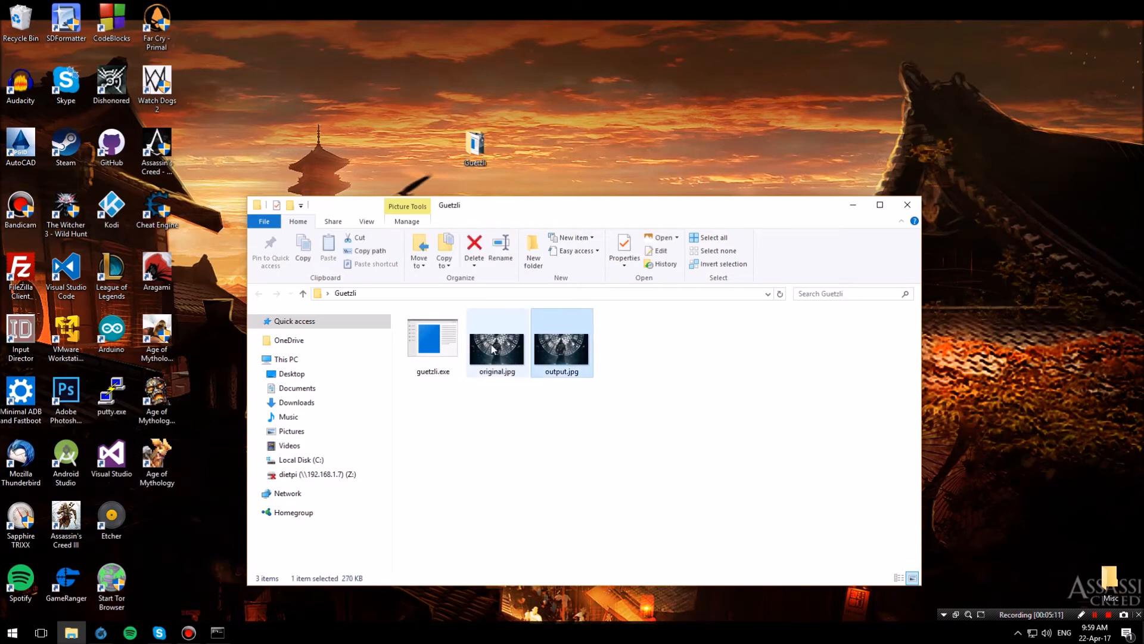
# Step: Read the status-bar sizes: original.jpg 296 KB versus output.jpg 270 KB
pyautogui.click(496, 343)
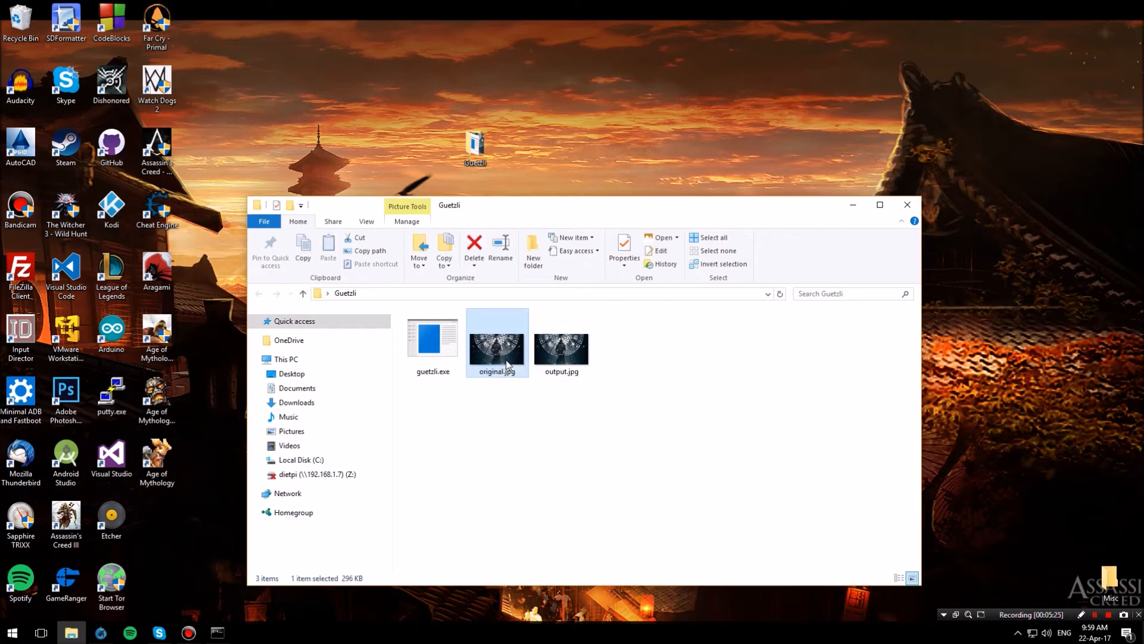
pyautogui.click(560, 352)
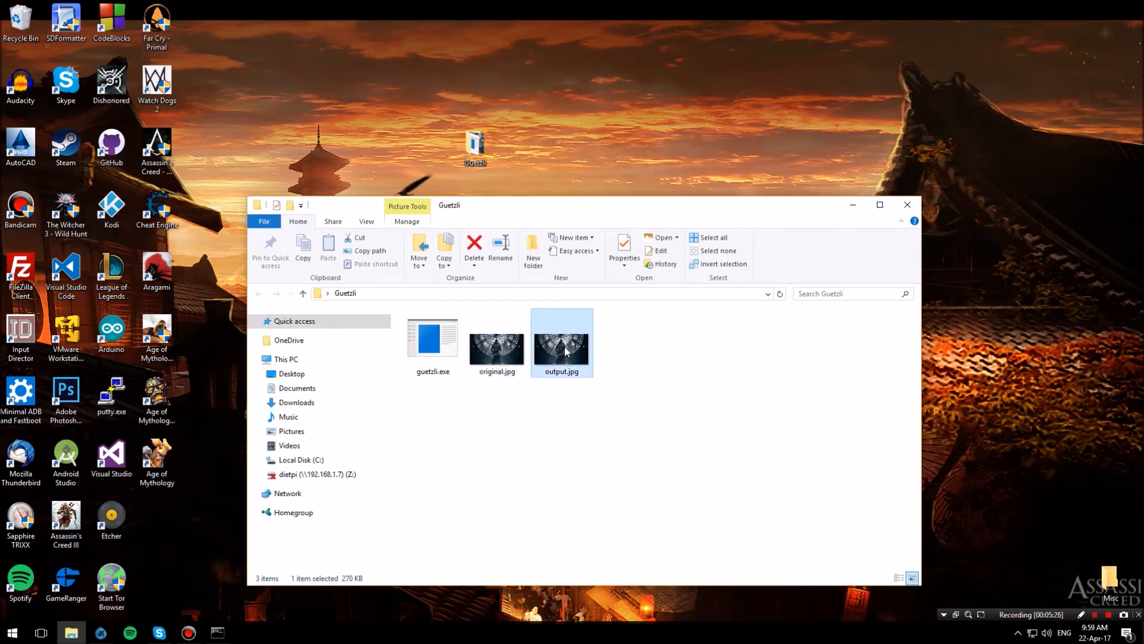
pyautogui.click(496, 344)
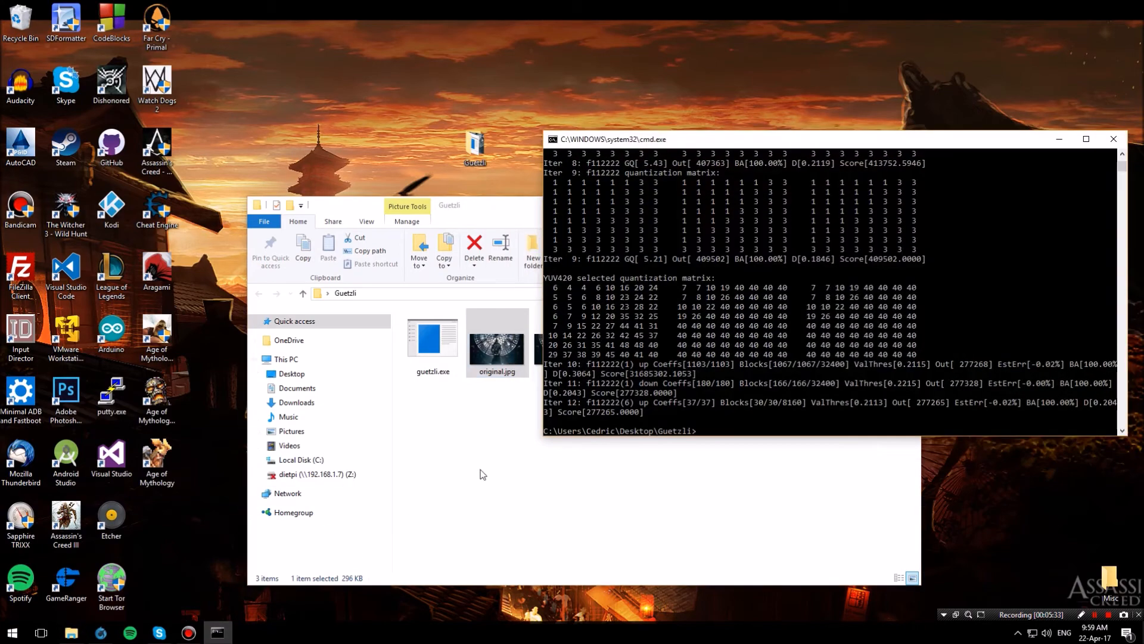
pyautogui.moveTo(691, 368)
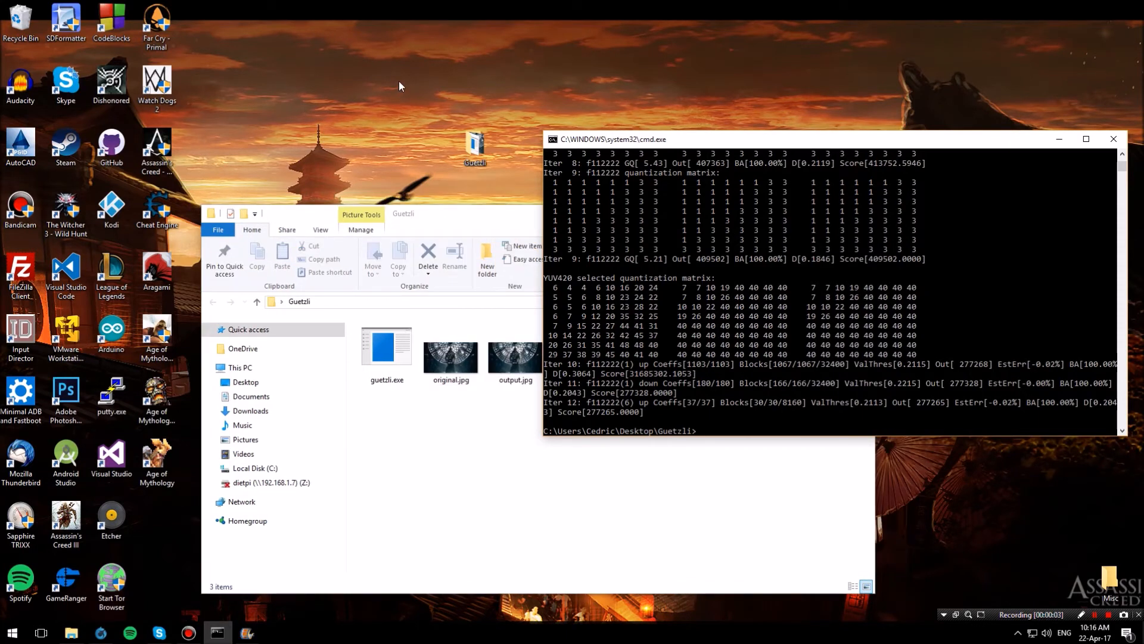
# Step: View original.jpg in Photos beside output.jpg, then bring the compression log back
pyautogui.click(451, 353)
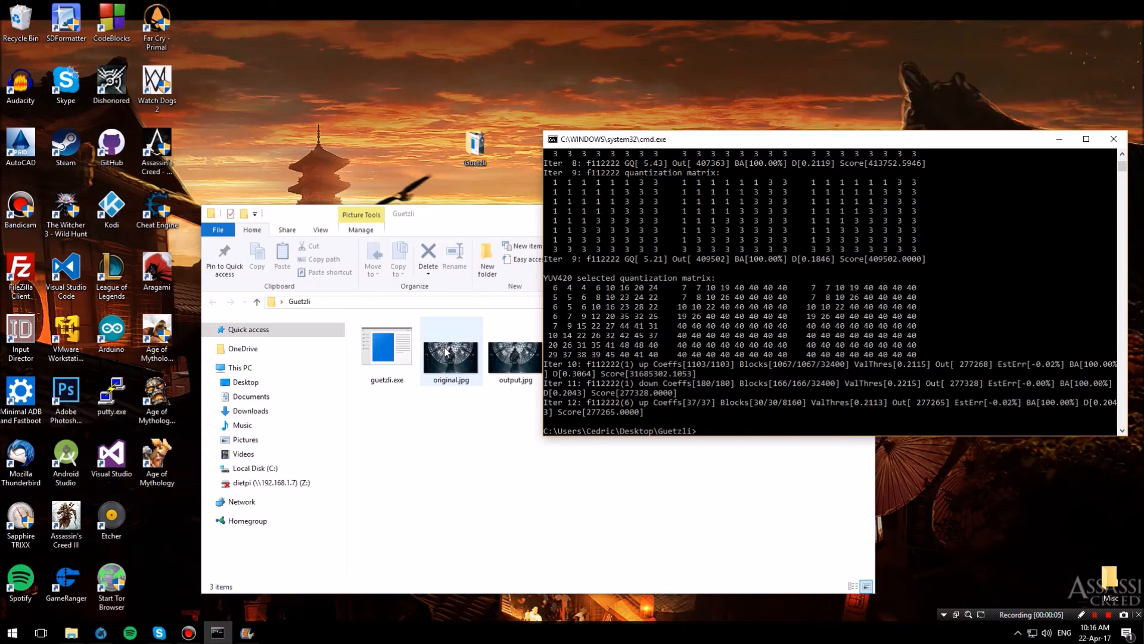
pyautogui.doubleClick(451, 350)
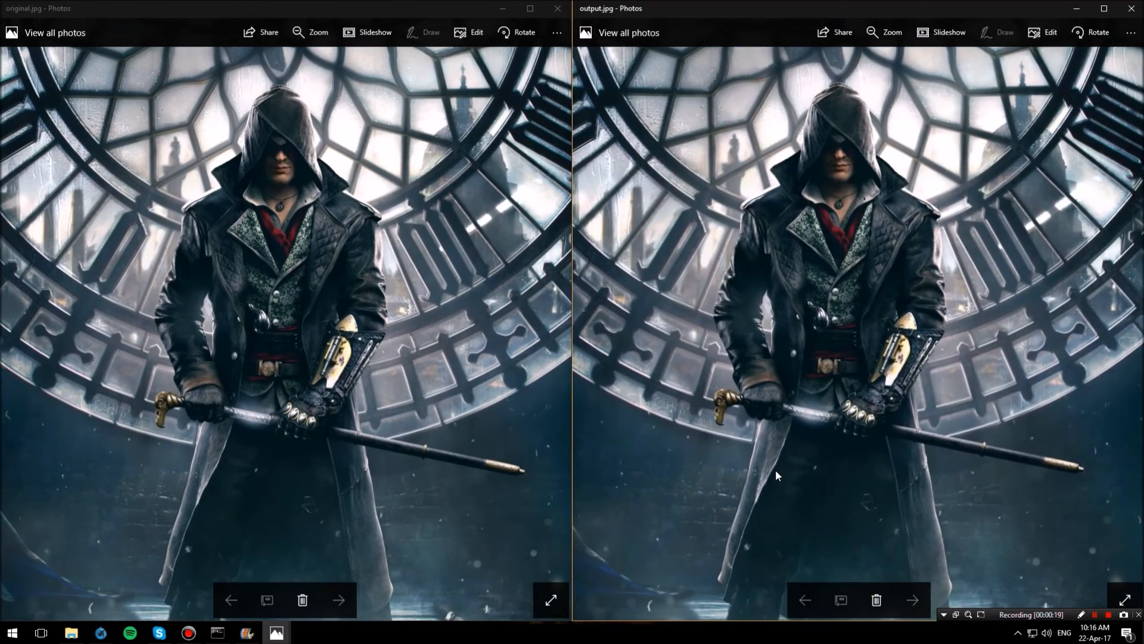
pyautogui.moveTo(630, 504)
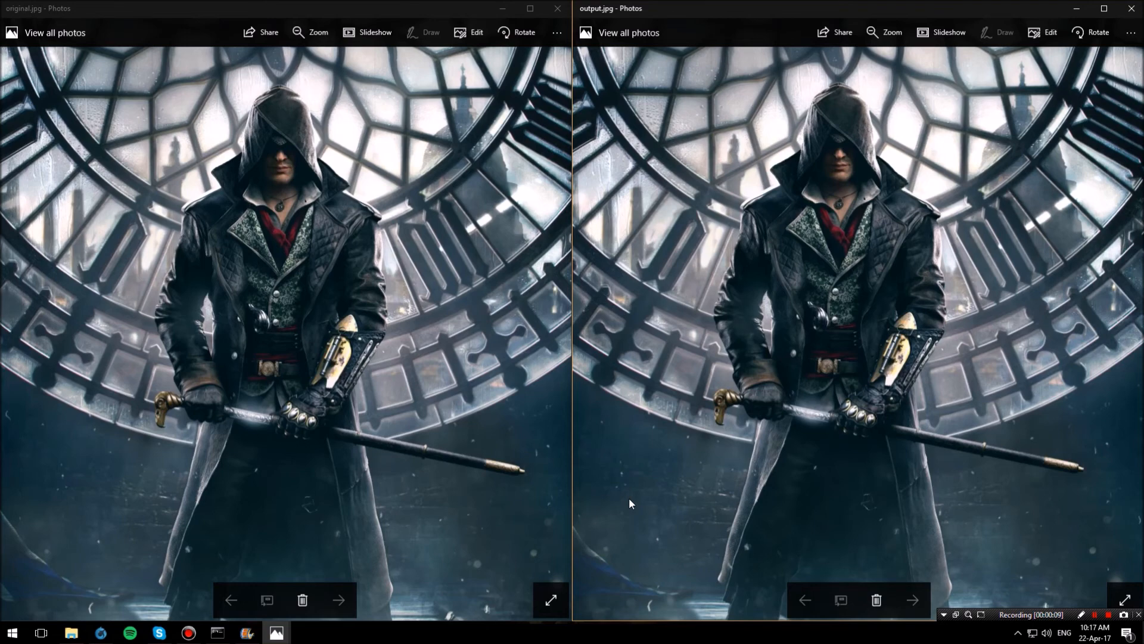
pyautogui.click(215, 633)
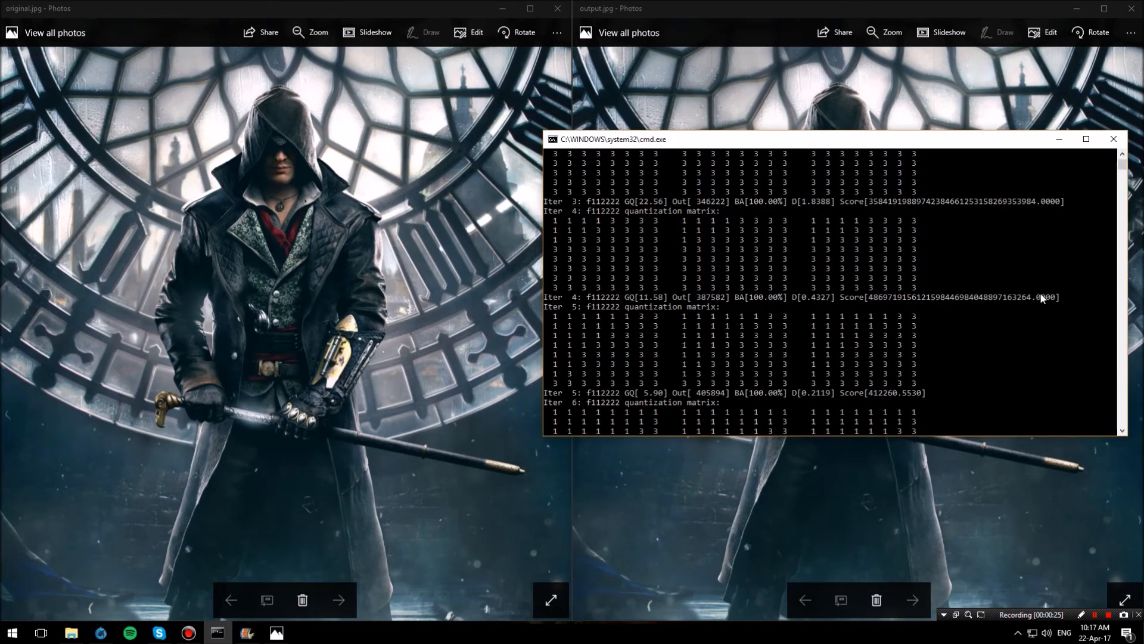